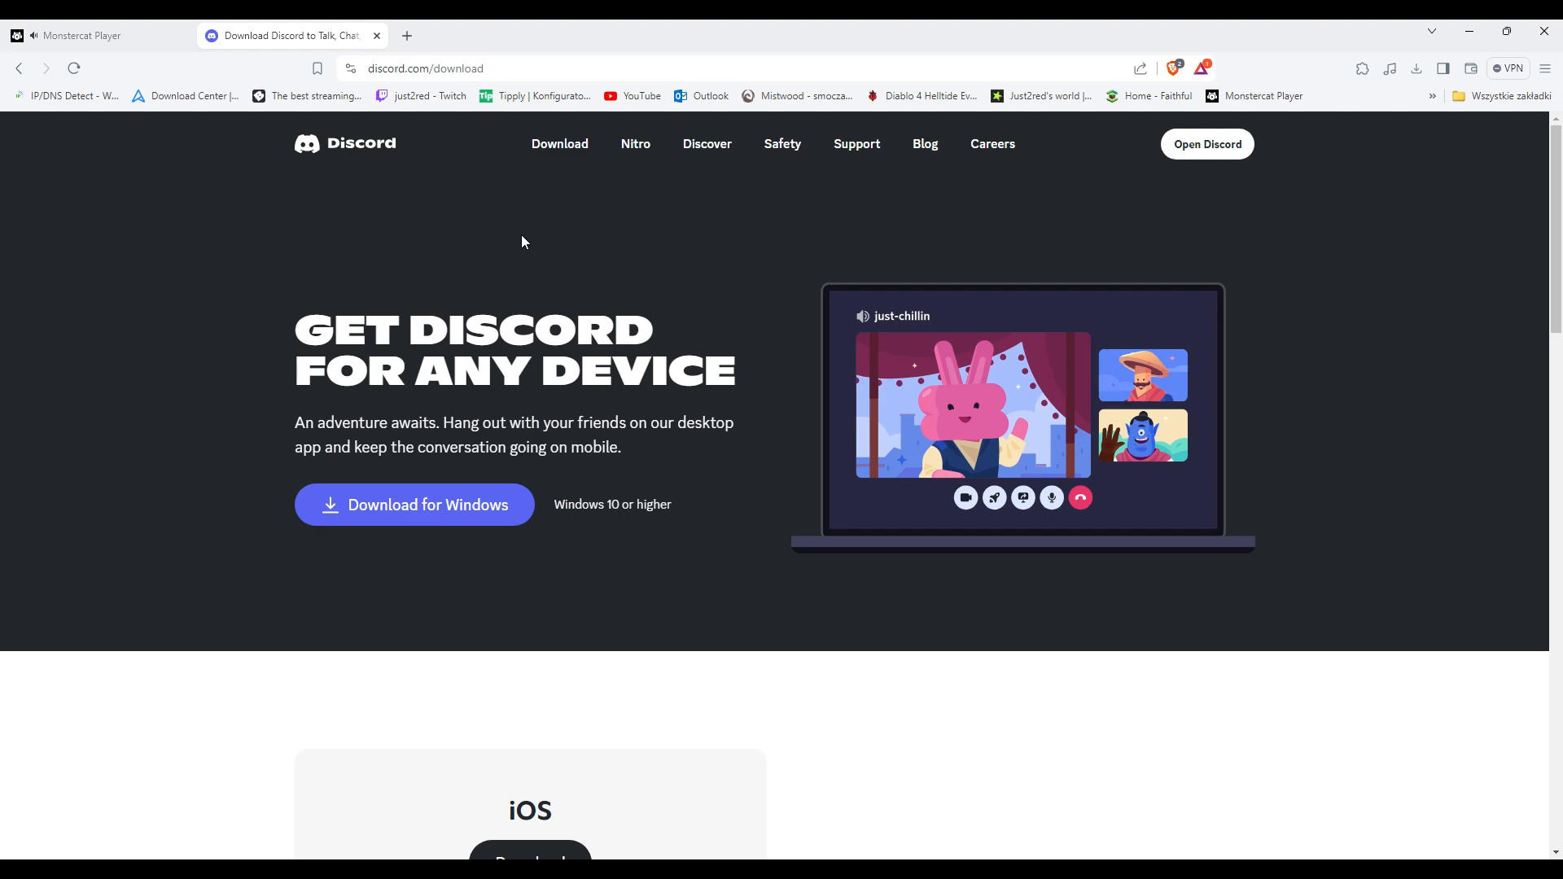
{"action": "mouse_move", "coordinate": [371, 149]}
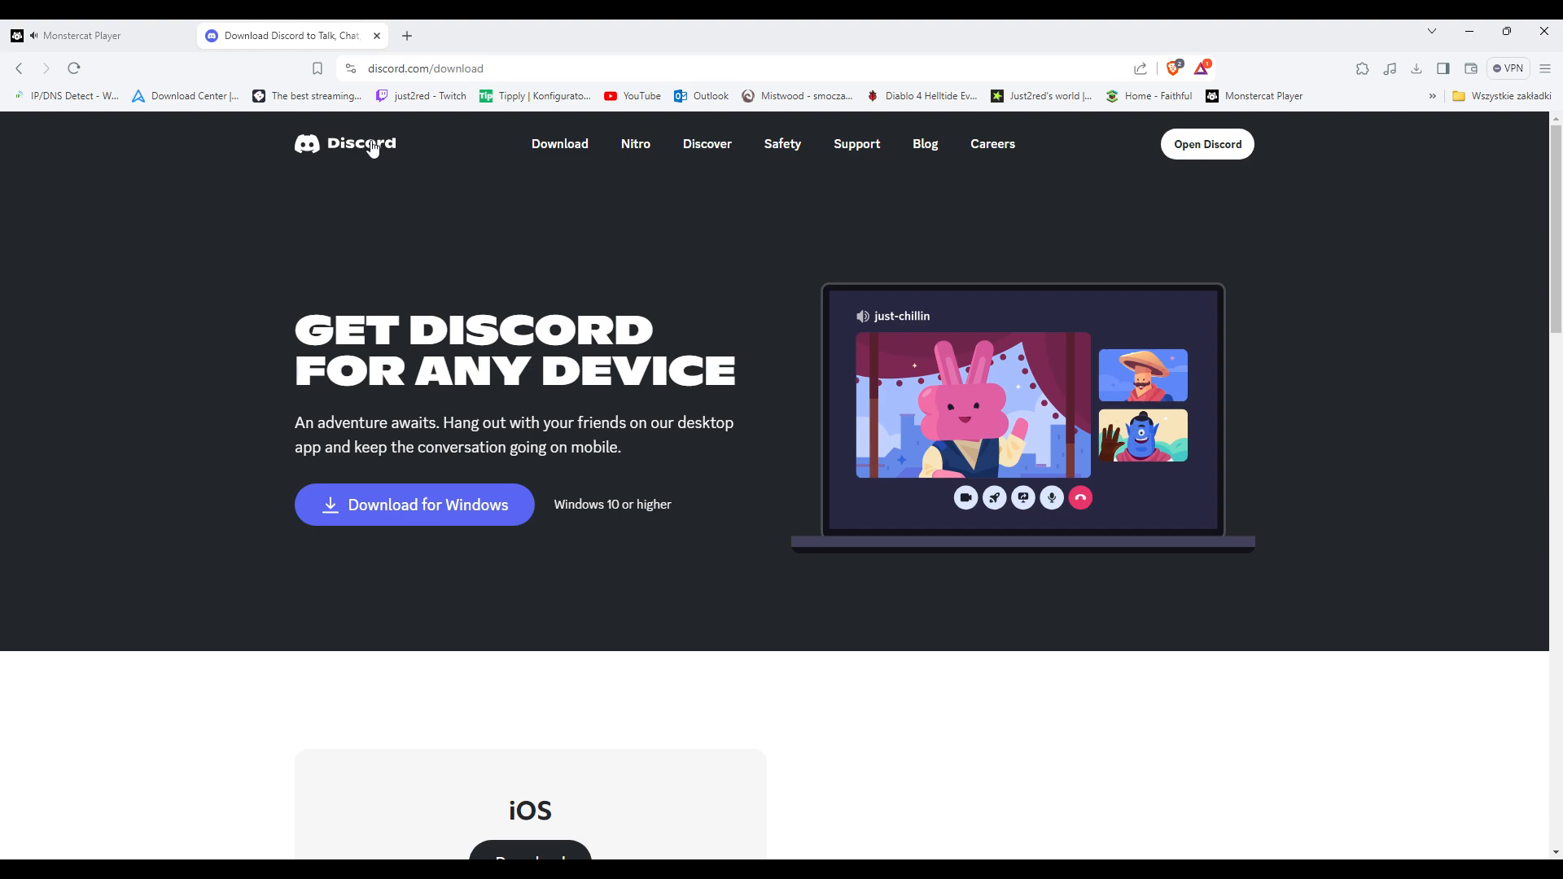
{"action": "mouse_move", "coordinate": [433, 184]}
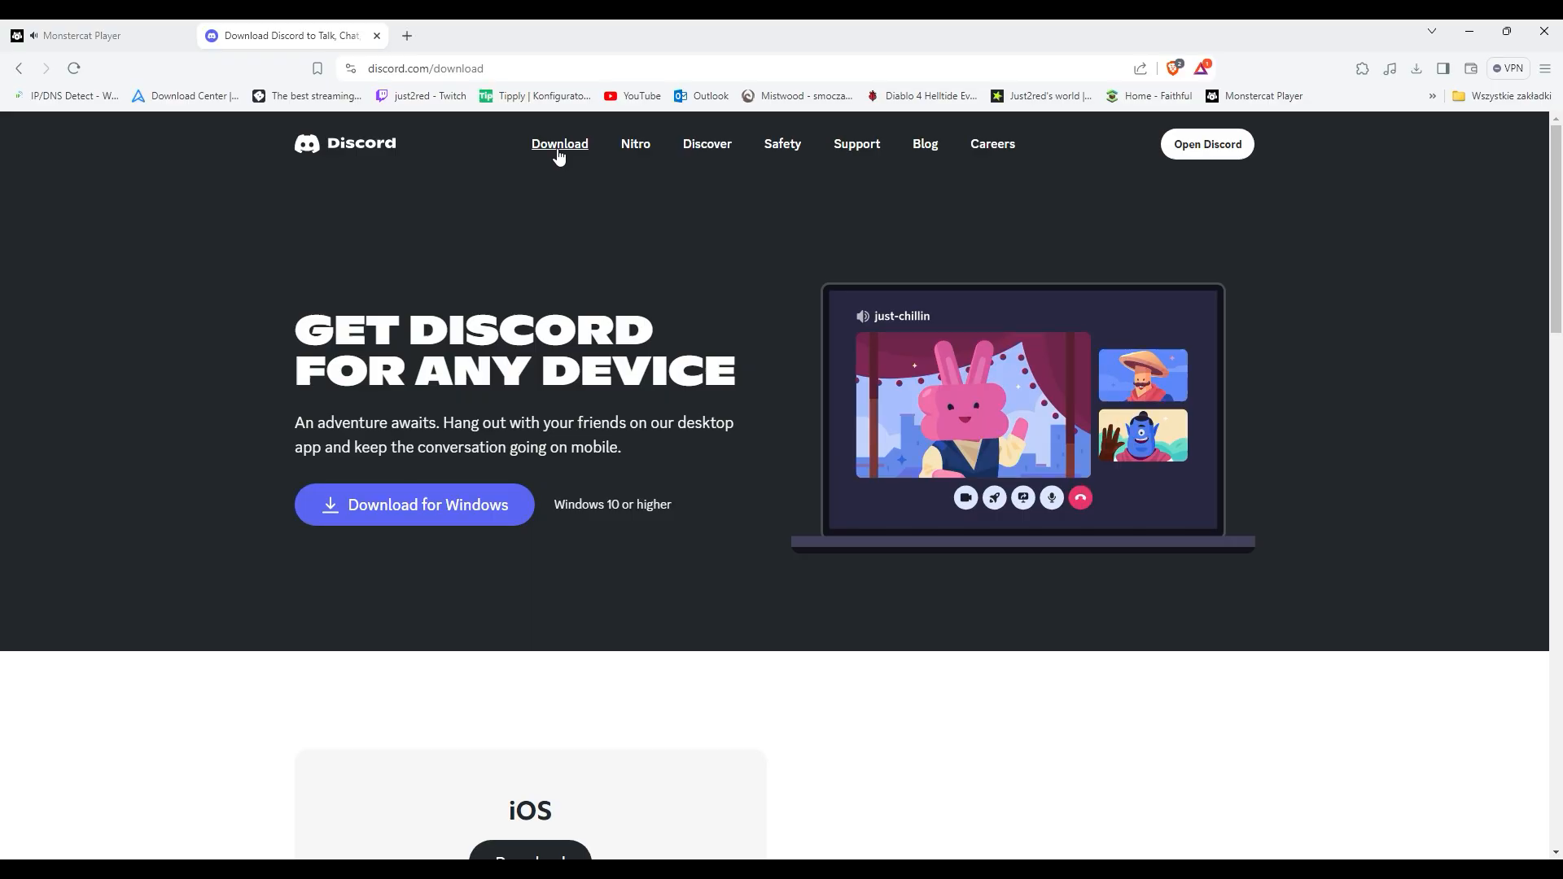
{"action": "scroll", "scroll_direction": "down", "scroll_amount": 3}
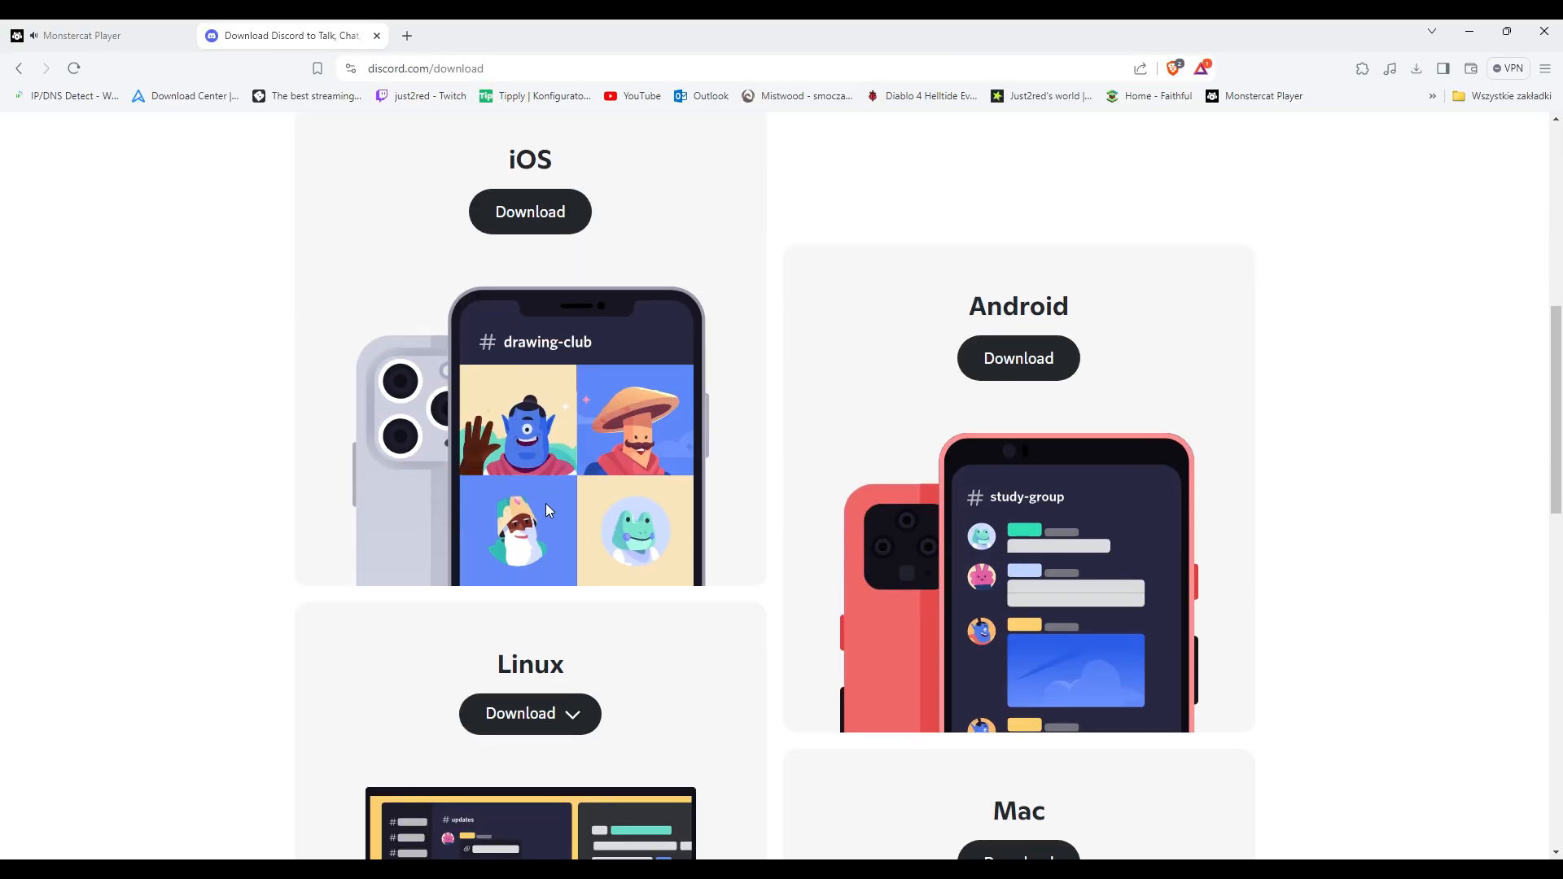
{"action": "scroll", "scroll_direction": "down", "scroll_amount": 3}
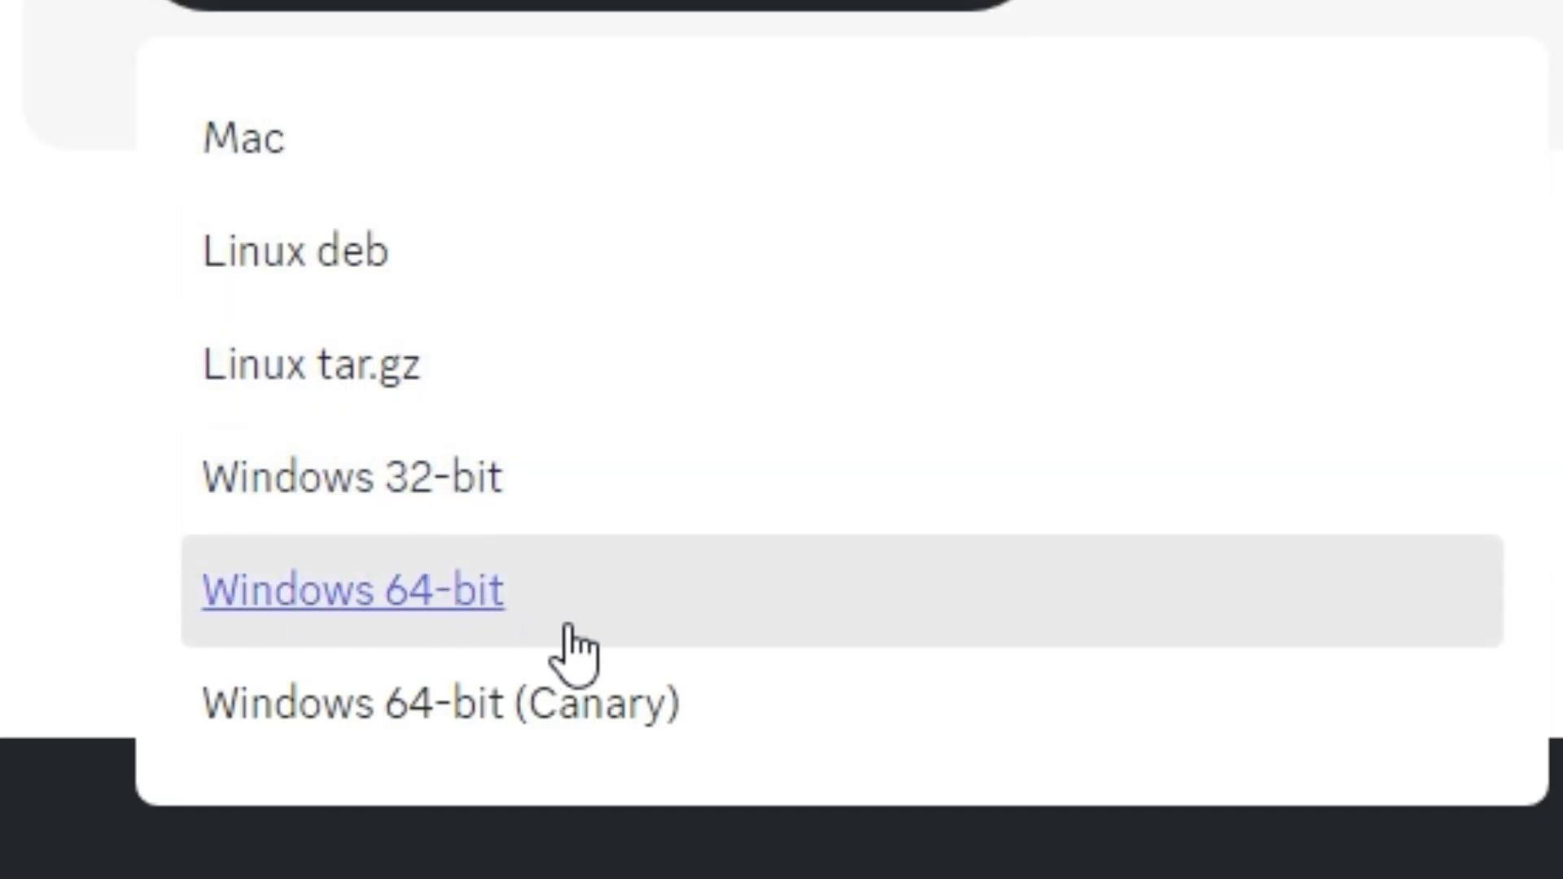
{"action": "mouse_move", "coordinate": [457, 638]}
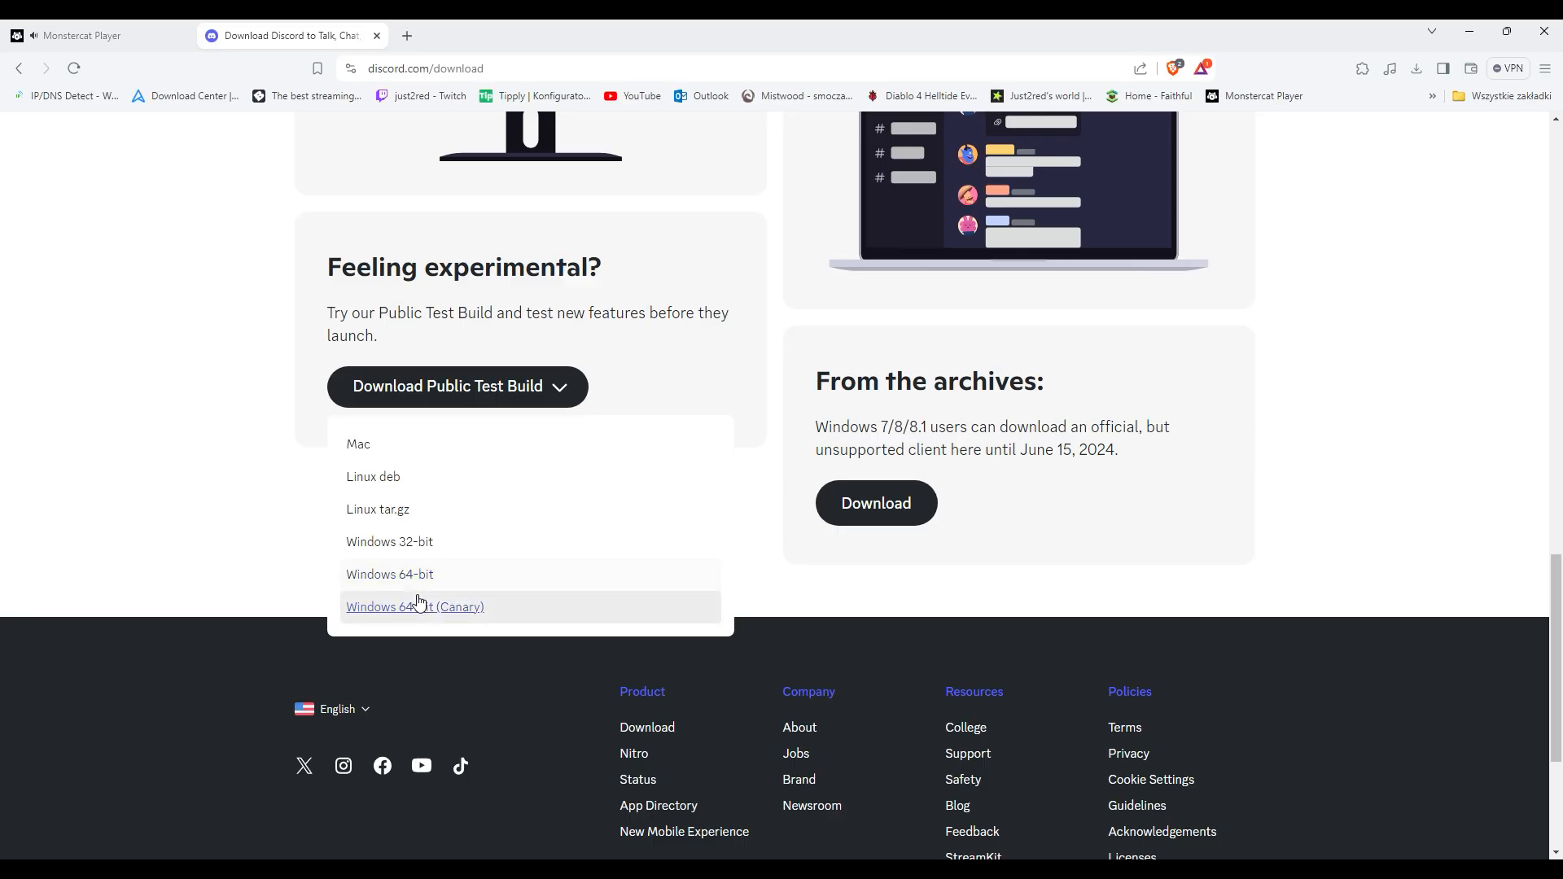
{"action": "mouse_move", "coordinate": [433, 580]}
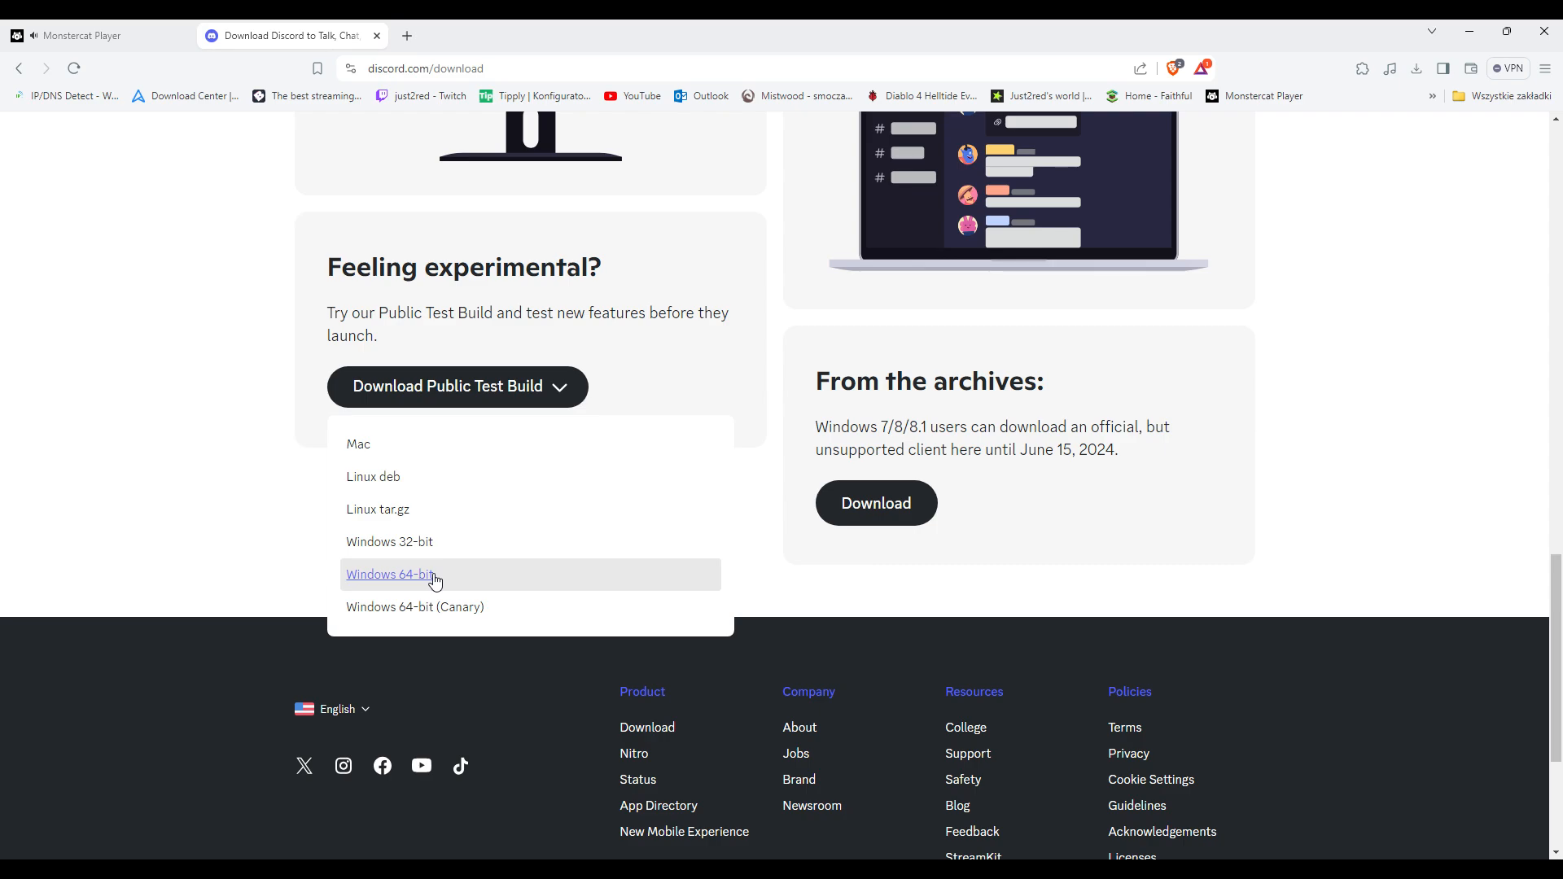
{"action": "mouse_move", "coordinate": [310, 438]}
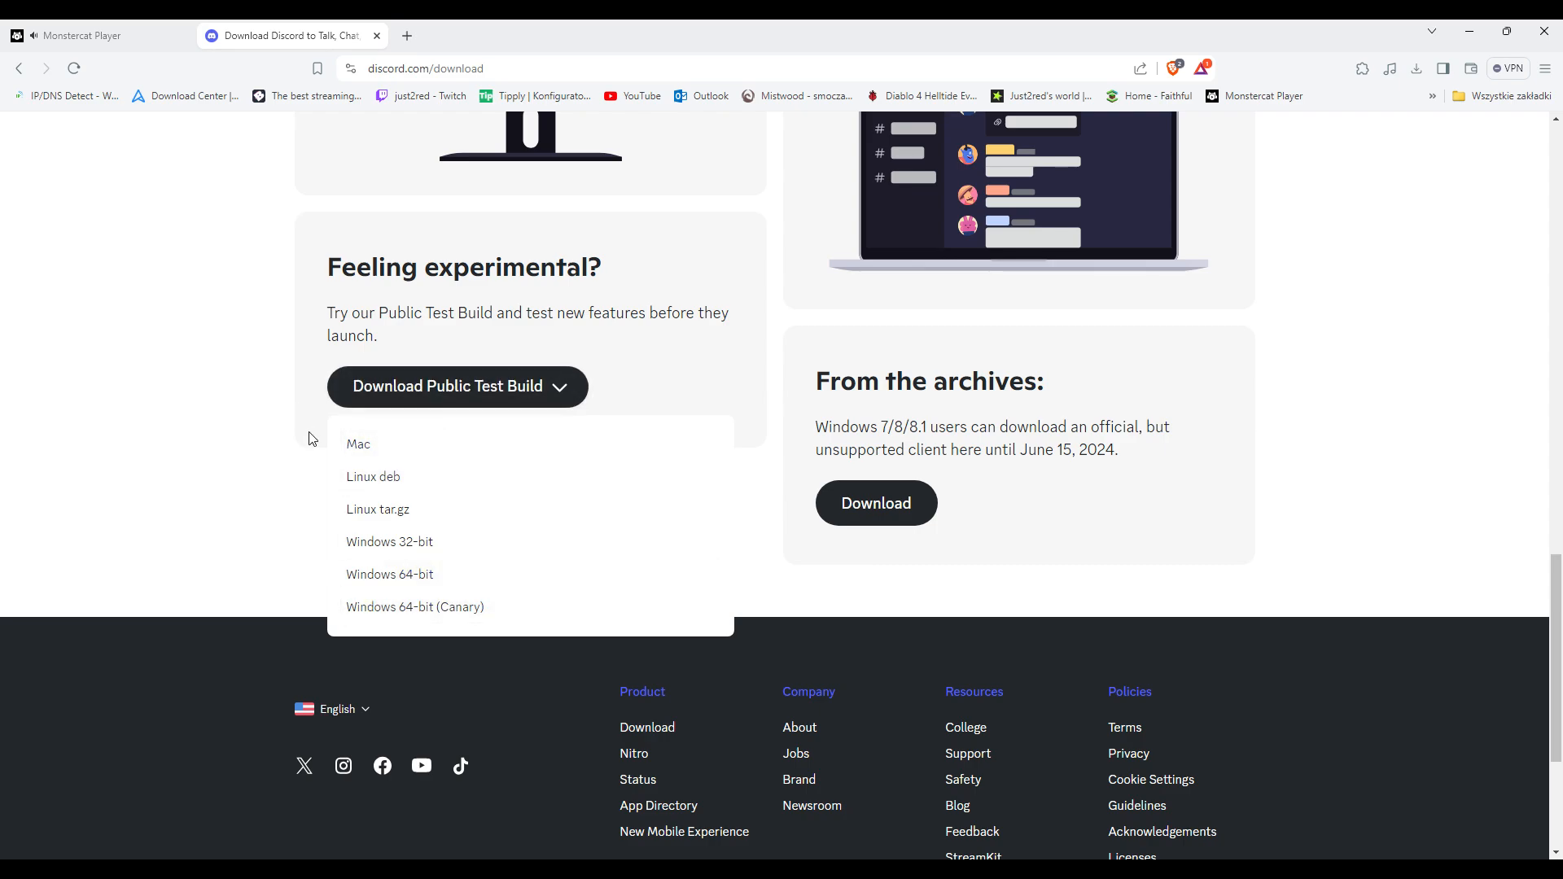